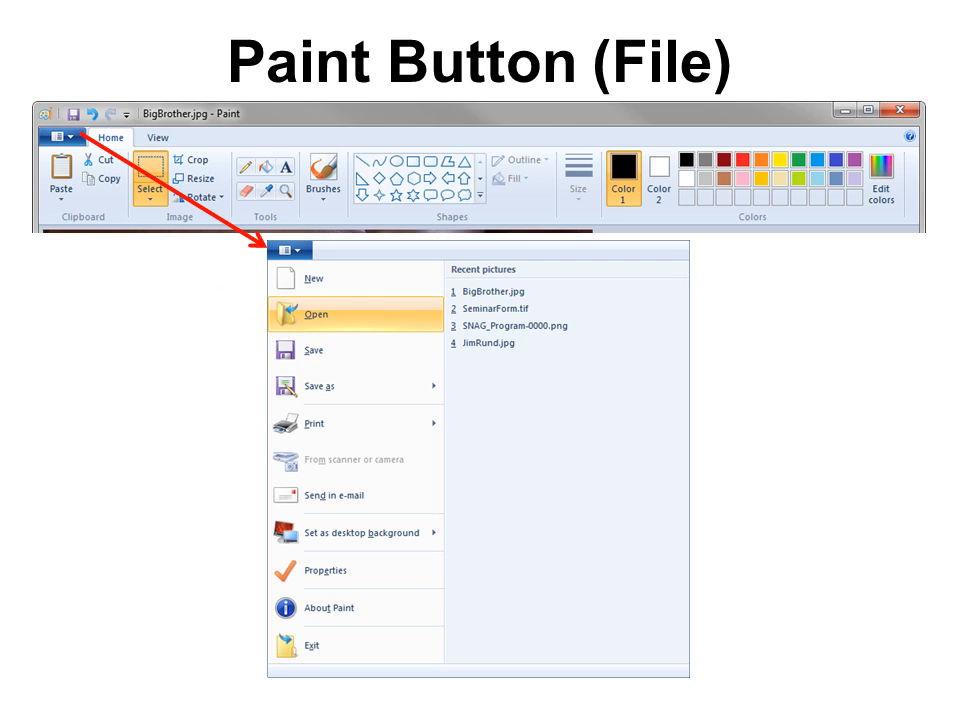
Advance the slideshow from the File menu slide to the 'Drag to crop' portrait slide
click(318, 315)
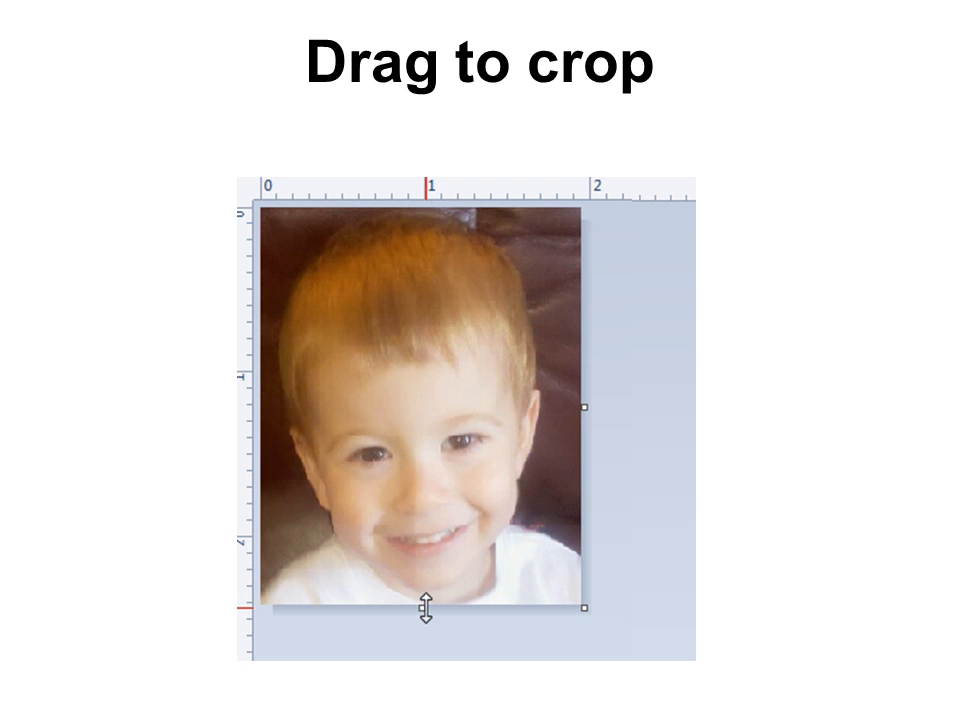
Move to the 'Select / Delete' slide with a free-form outline around the boy's head
drag(425, 610, 425, 545)
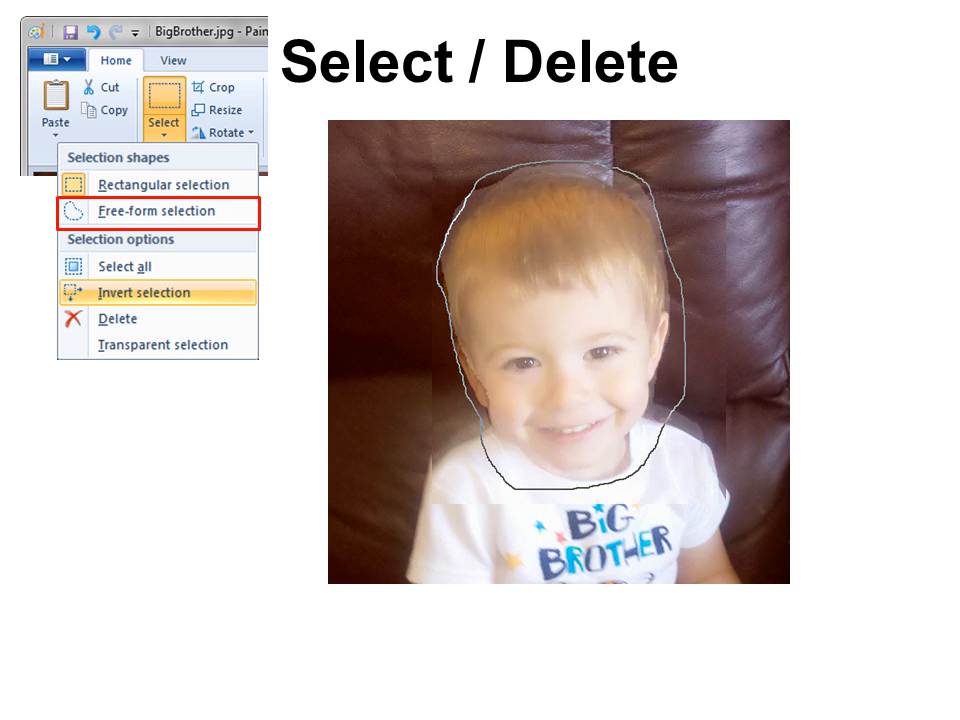
Reveal the removed face and Invert selection note, then reach 'Erase before pasting'
click(118, 318)
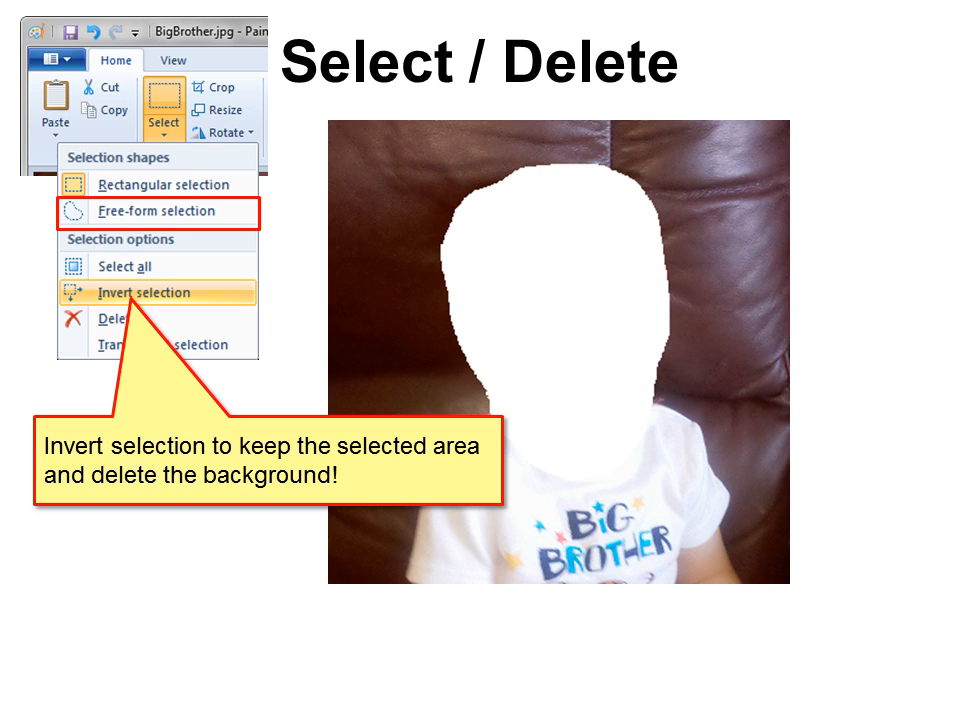
key(Right)
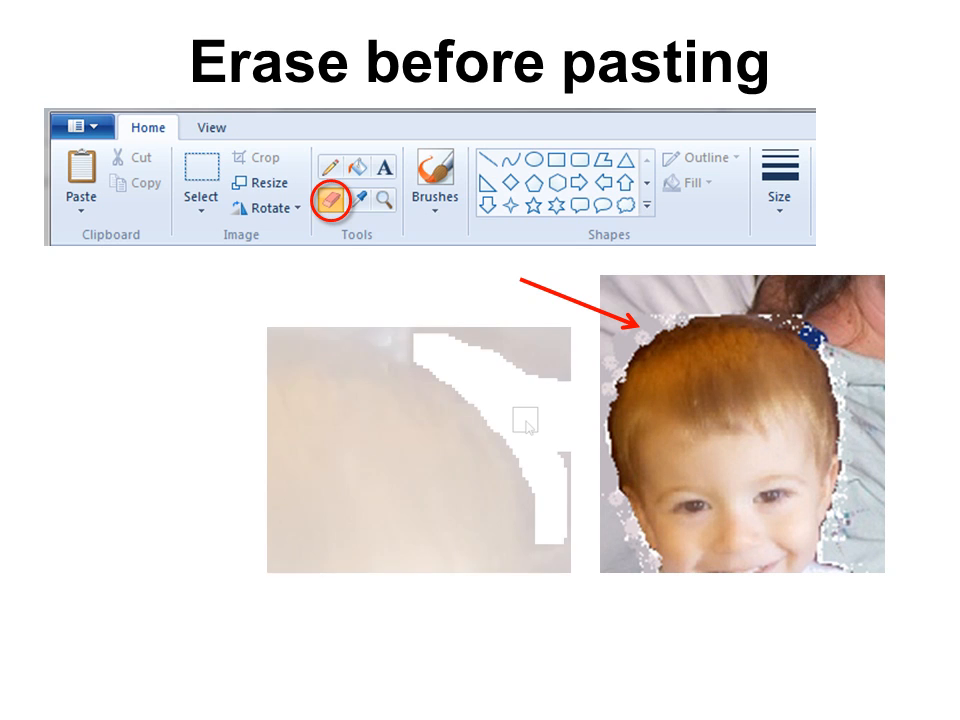
Advance to the 'Colors' slide showing Color 1 blue and Color 2 white
click(779, 185)
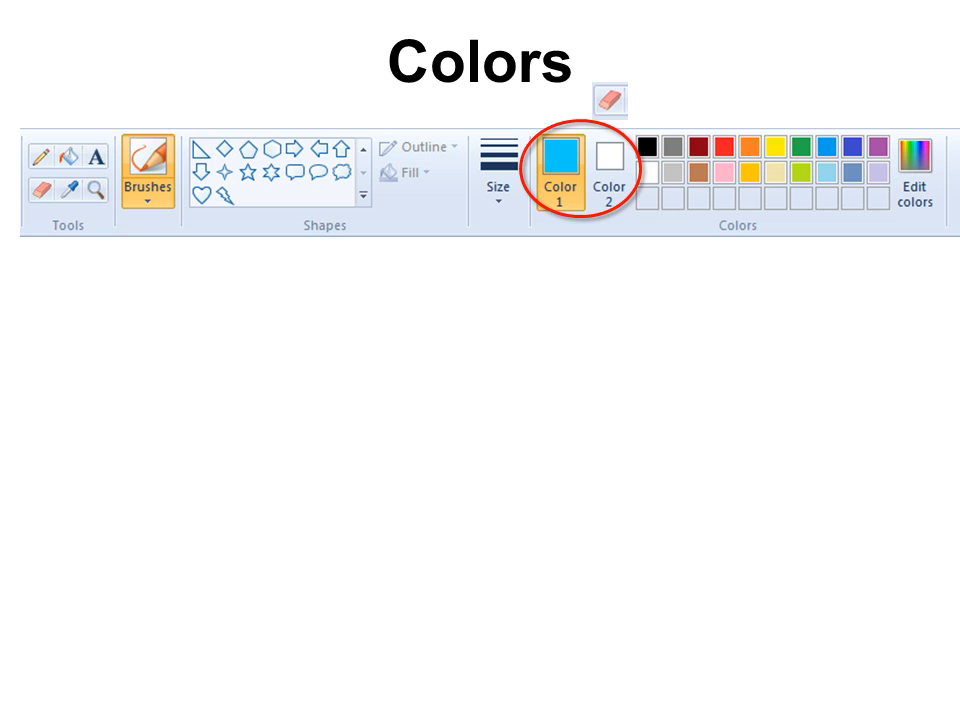
Add the Edit Colors dialog with the spectrum and custom blue values
click(914, 175)
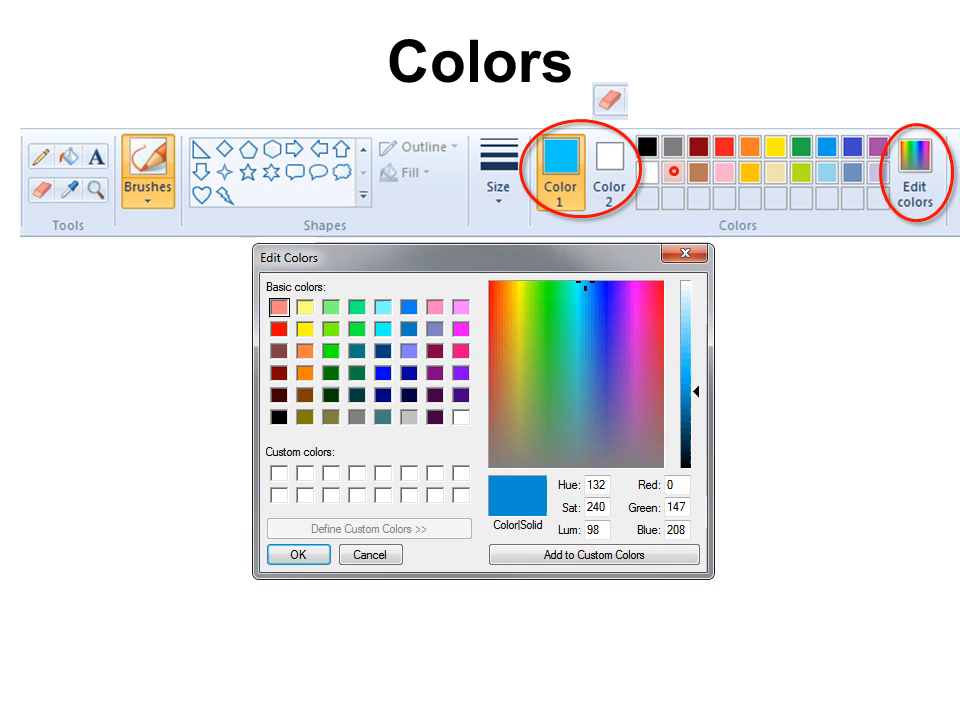
Move on to the 'Color Picker' slide with the eyedropper over a newborn photo
click(559, 350)
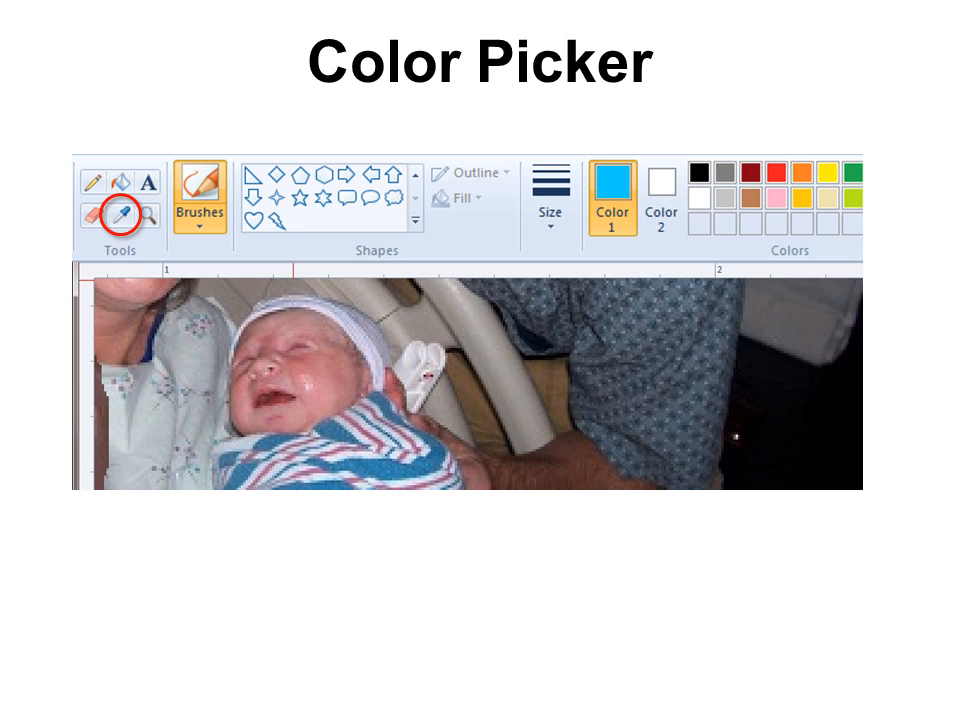
Advance past the striped-blanket eyedropper slide to the 'Text' tool slide
click(380, 466)
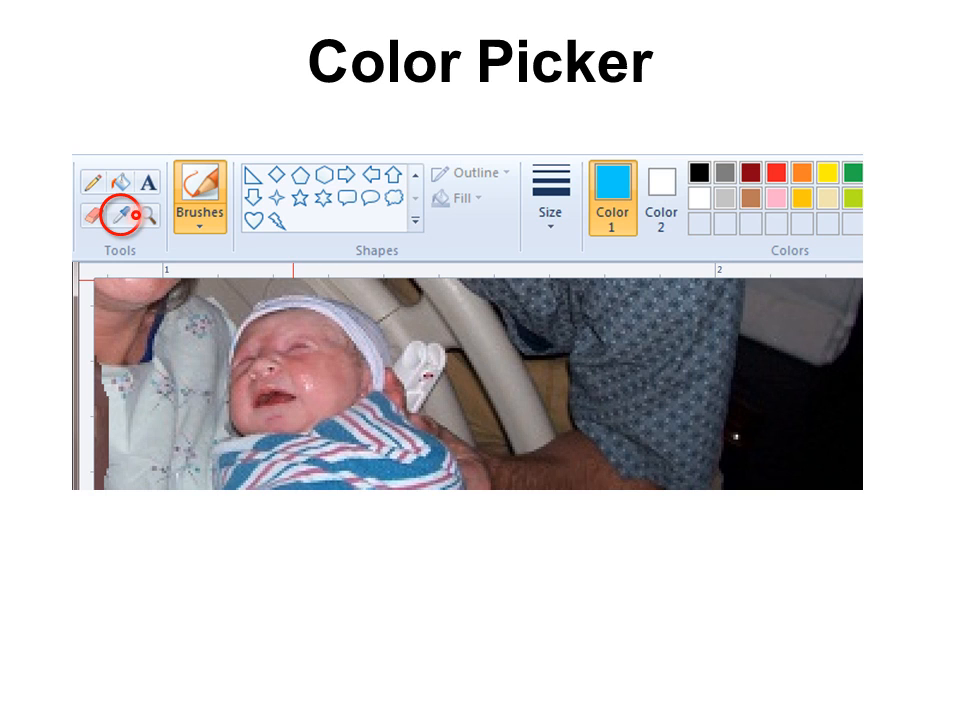
click(385, 465)
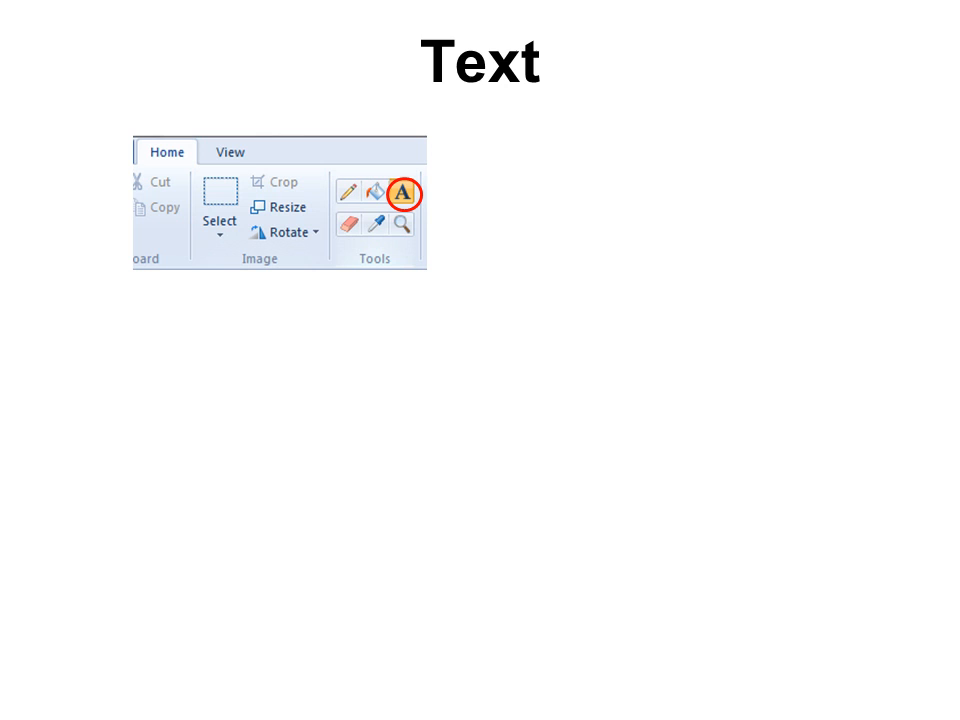
Show blue 'Typed Text' in a text box with Transparent background selected
click(402, 193)
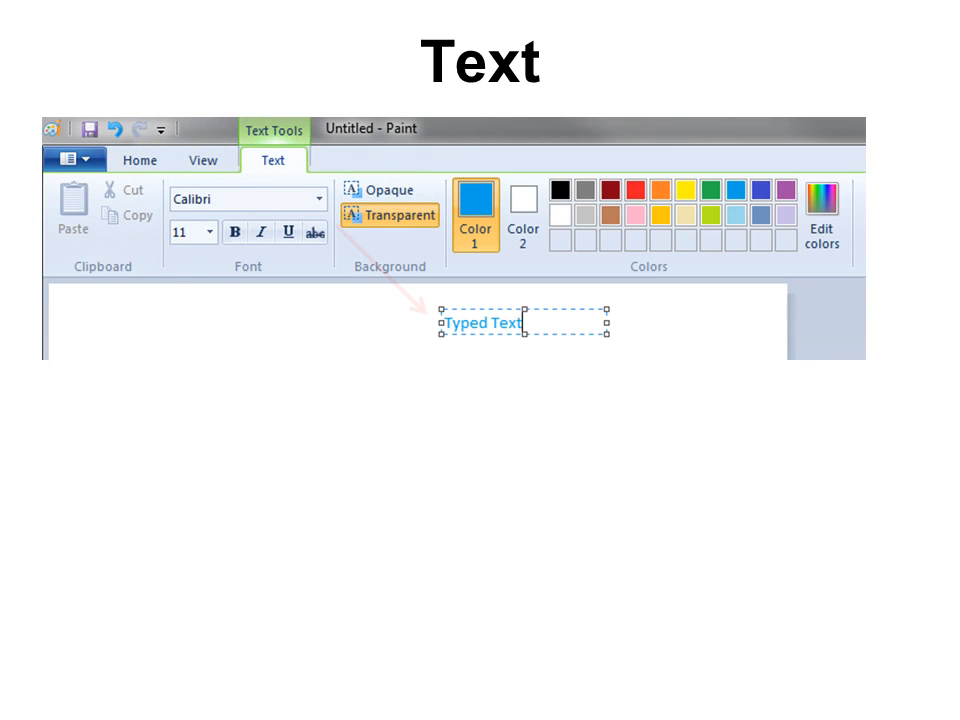